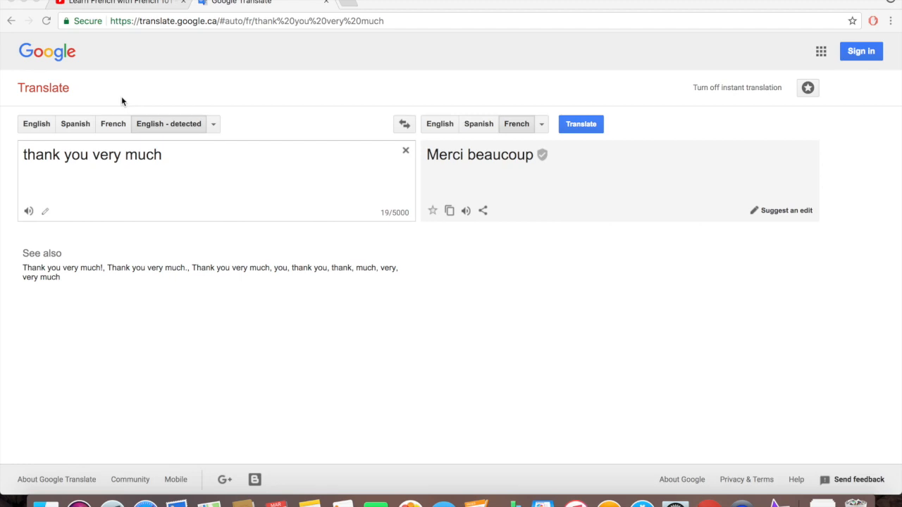
mouse_move(529, 325)
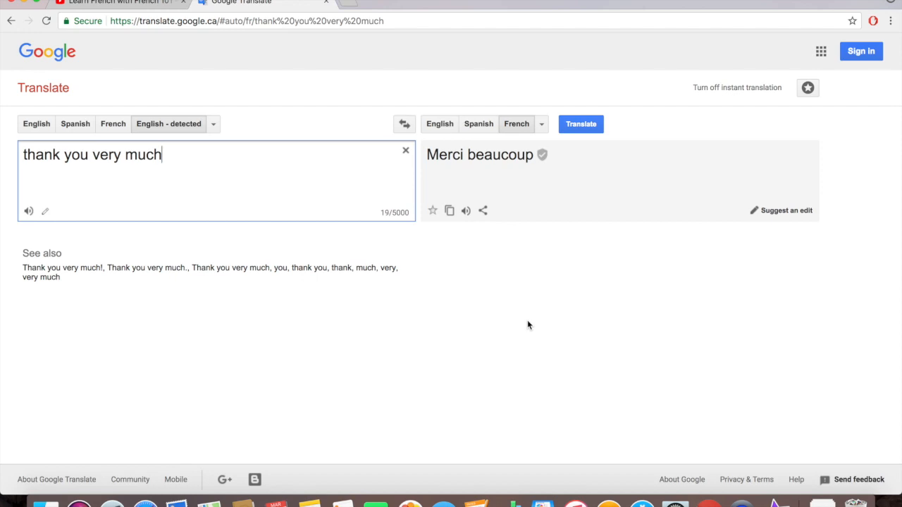
Step: Open Chrome's browsing history page with Cmd+Y
key(Cmd+Y)
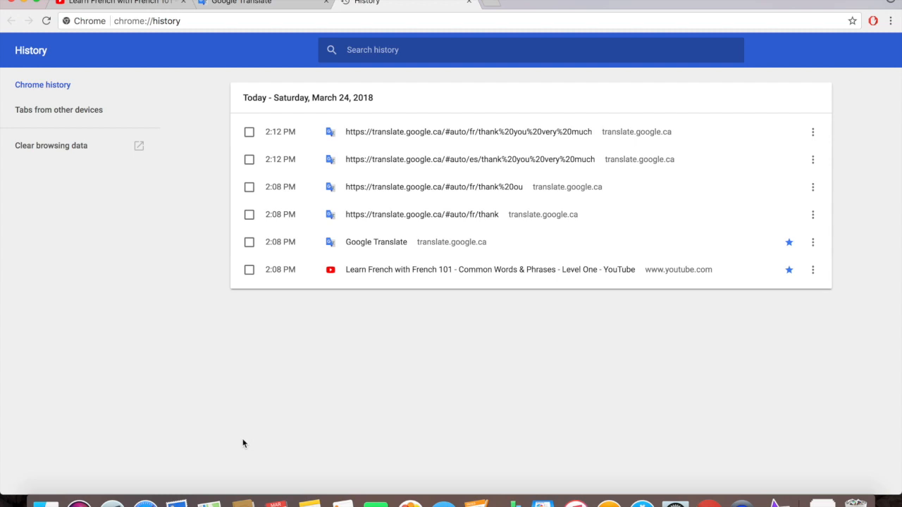
mouse_move(268, 383)
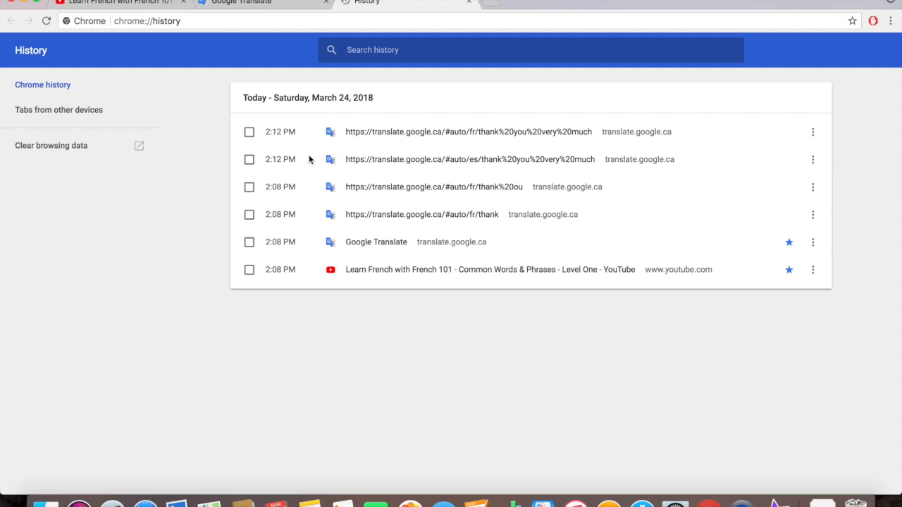
mouse_move(685, 144)
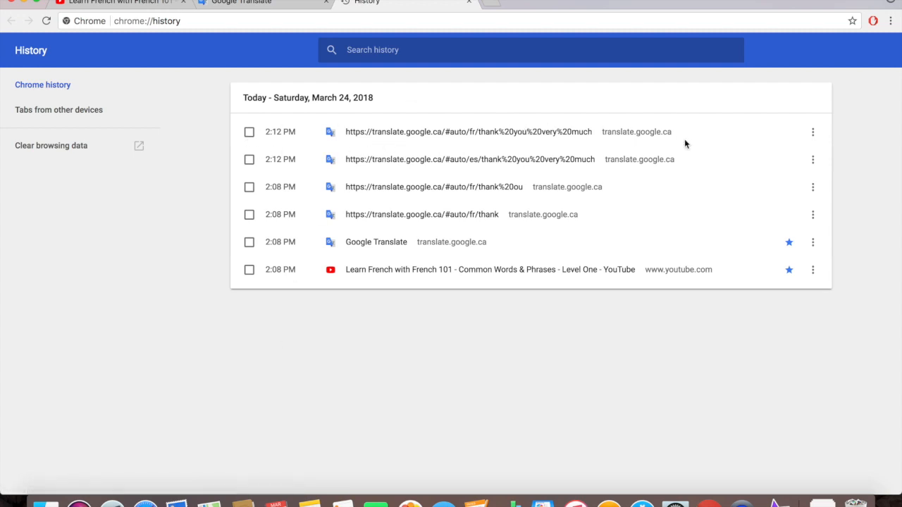
mouse_move(442, 215)
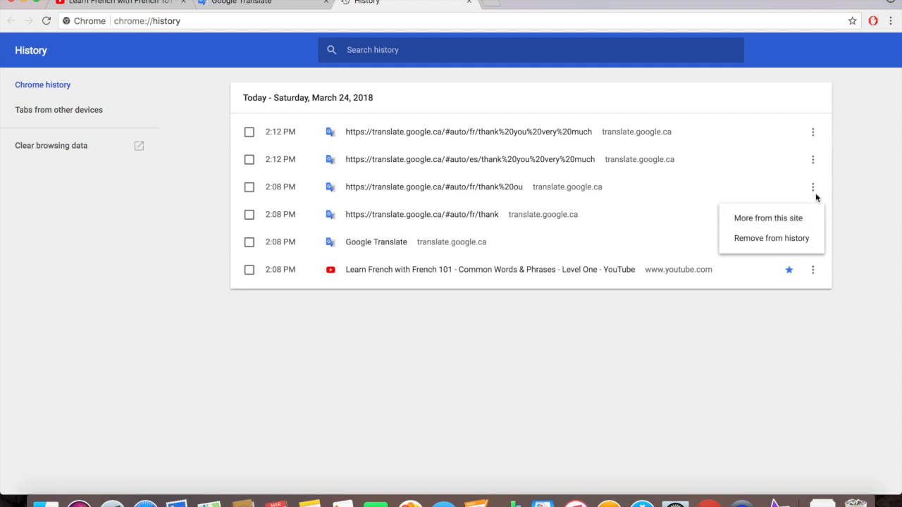
mouse_move(782, 223)
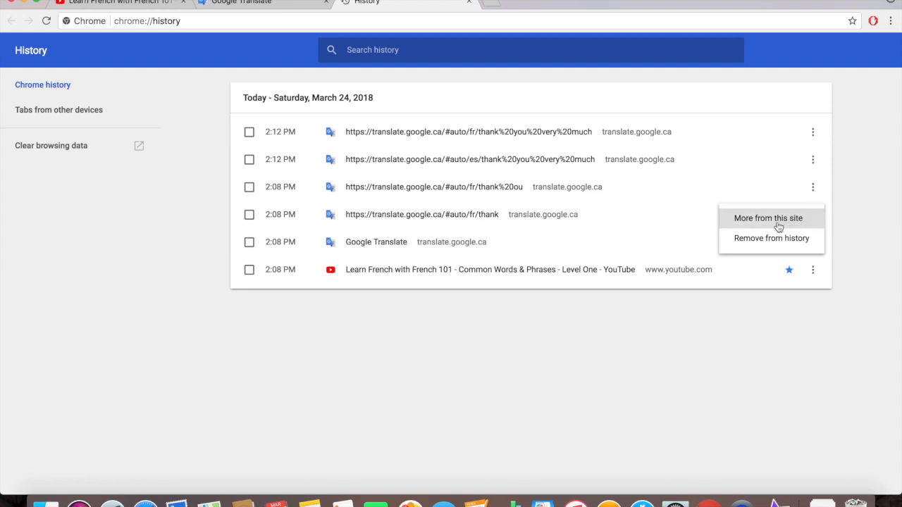
mouse_move(787, 242)
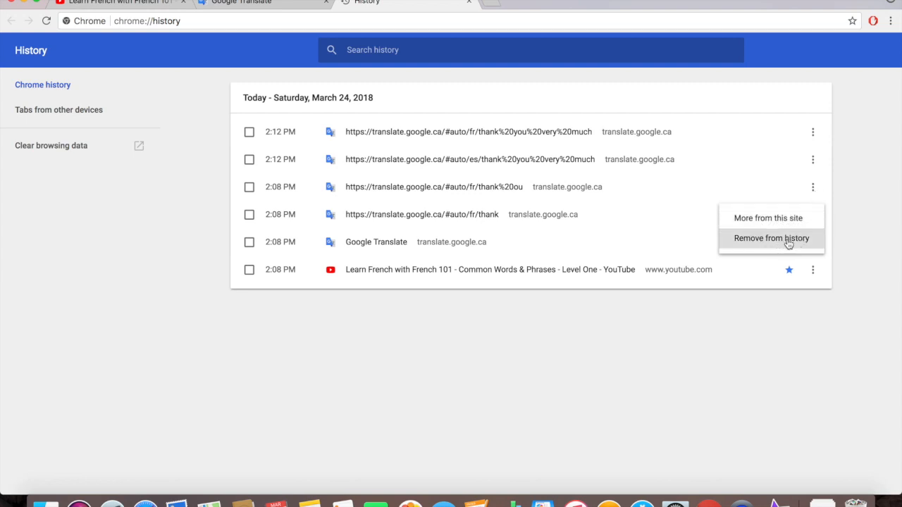
mouse_move(763, 241)
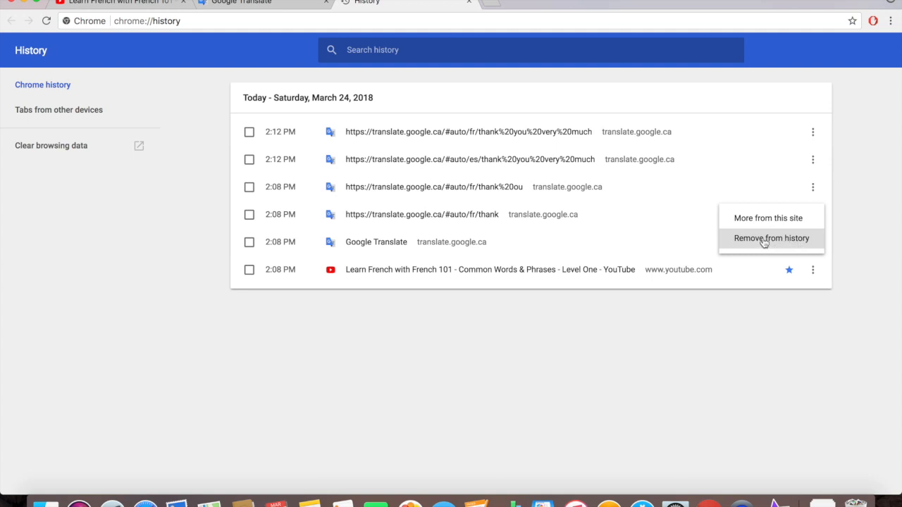
Step: Remove the translate.google.ca/#auto/fr/thank visit from history
click(771, 238)
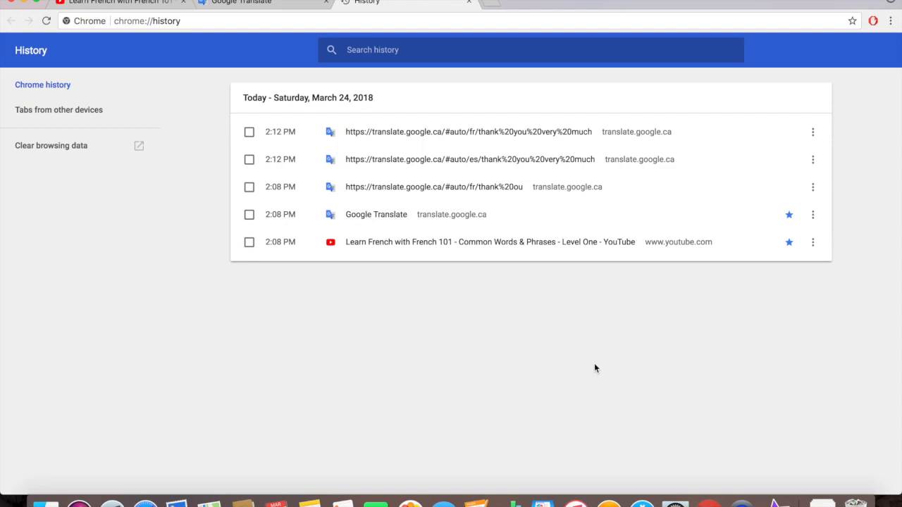
mouse_move(411, 338)
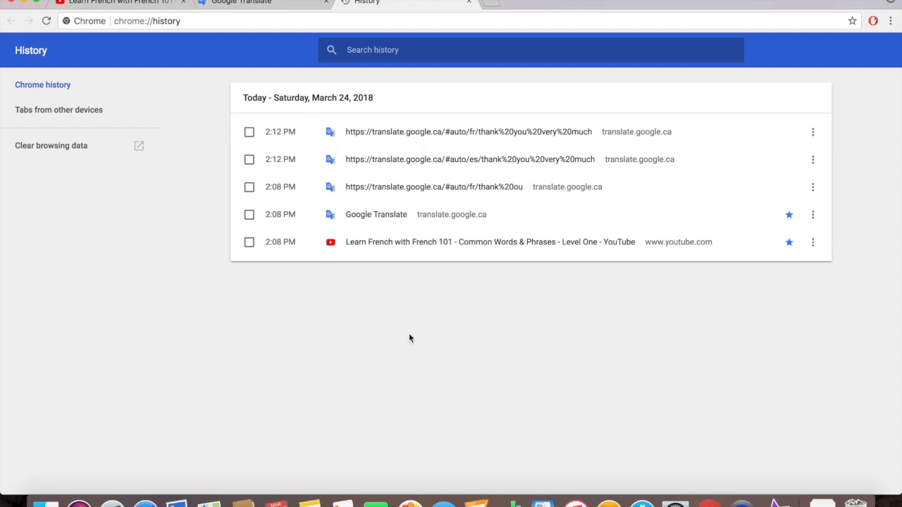
mouse_move(62, 208)
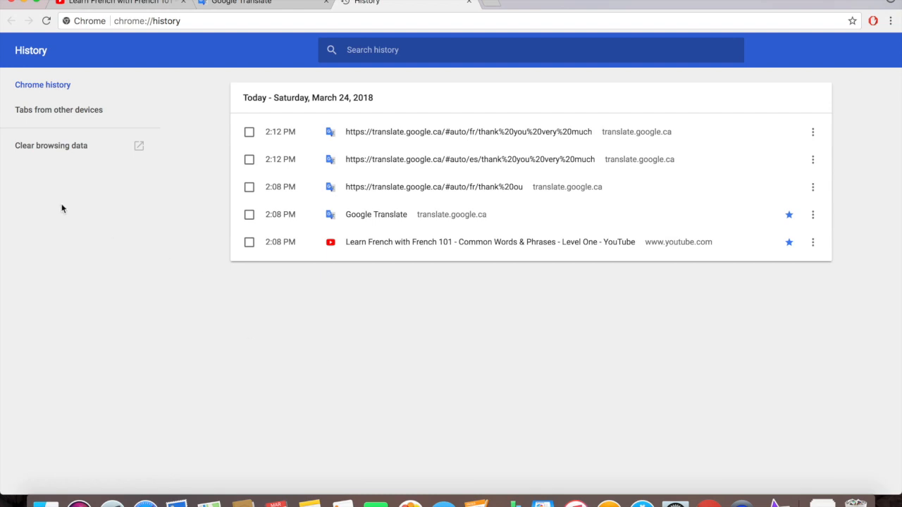
mouse_move(58, 154)
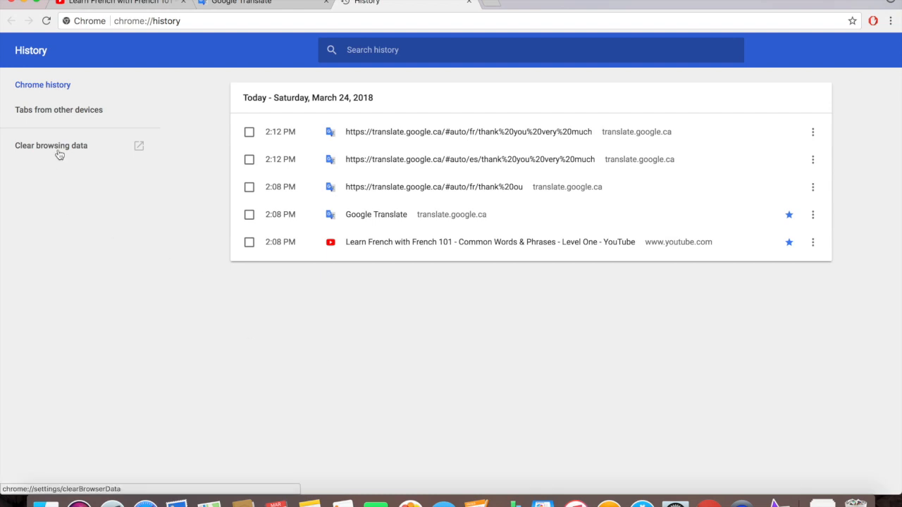
mouse_move(43, 155)
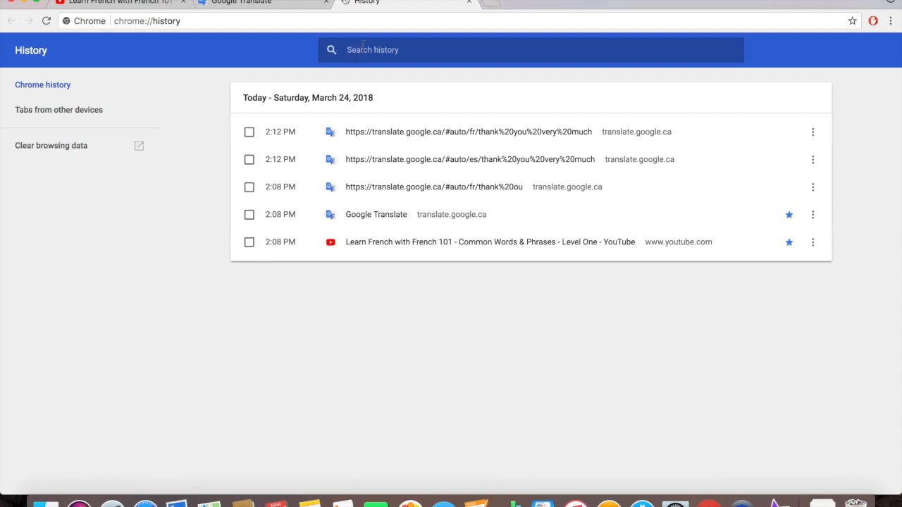
mouse_move(45, 153)
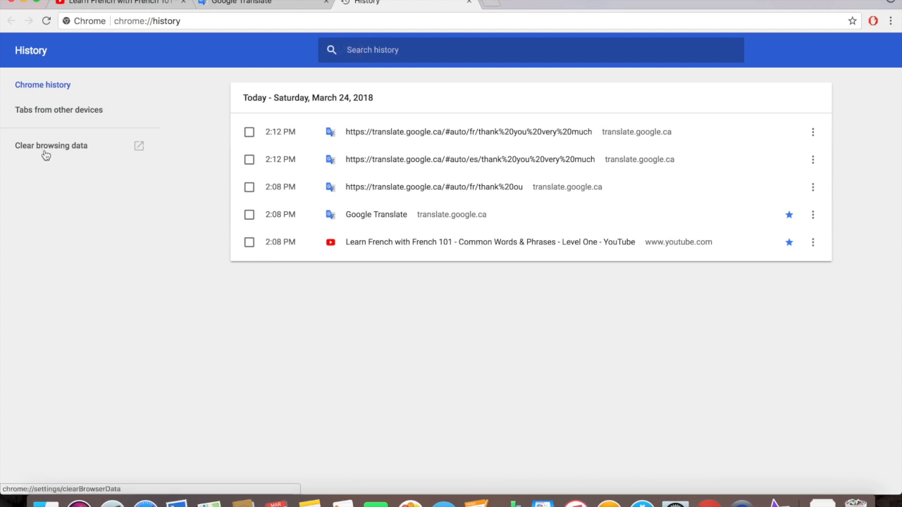
Step: Open Clear browsing data from the History sidebar and switch to the Basic tab
click(51, 145)
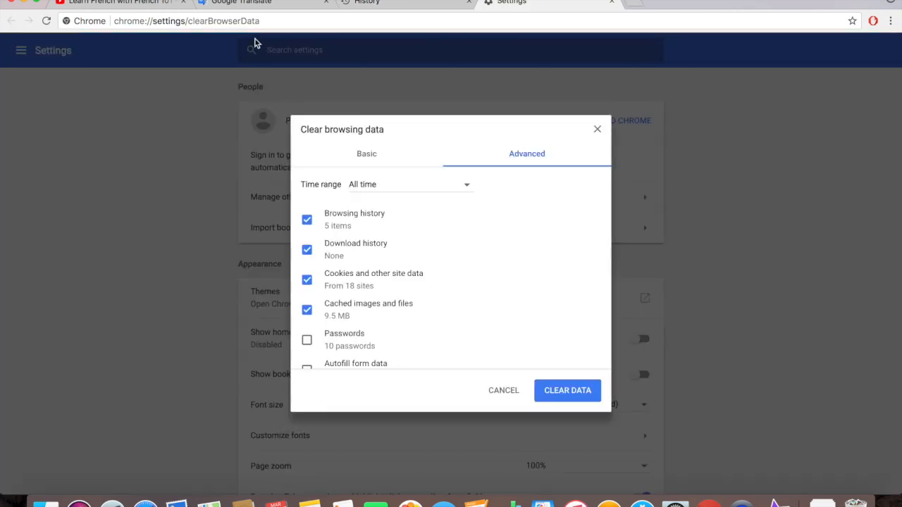
mouse_move(550, 16)
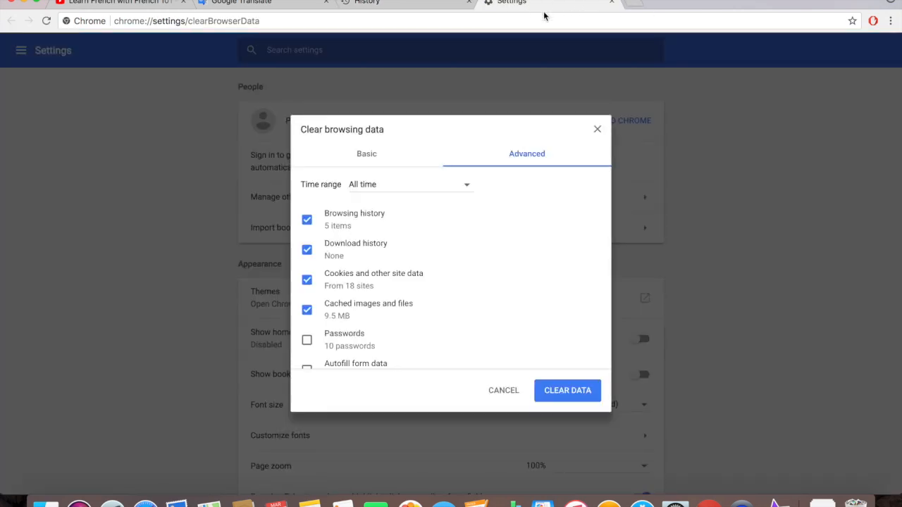
mouse_move(382, 163)
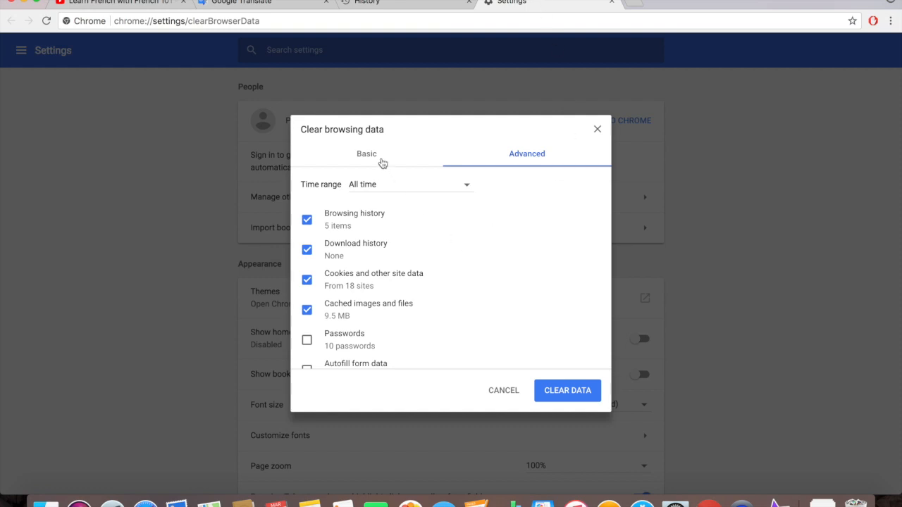
click(367, 154)
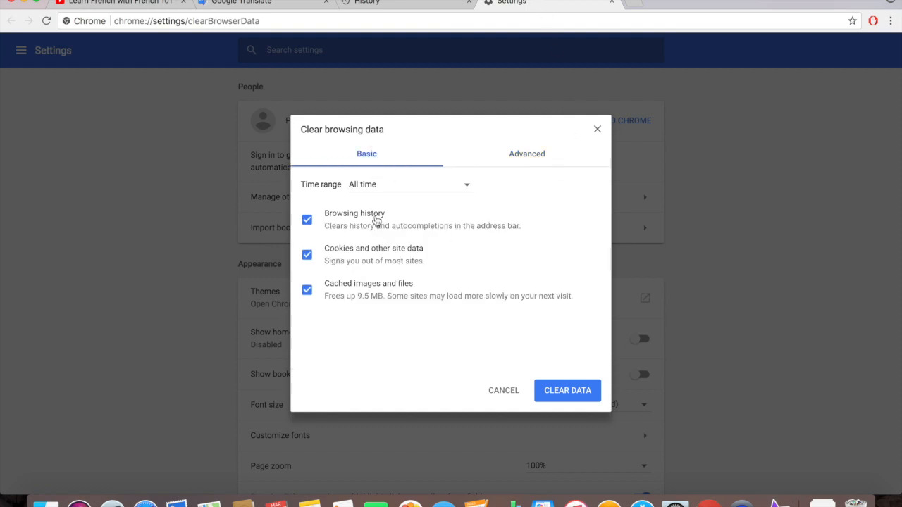
mouse_move(395, 186)
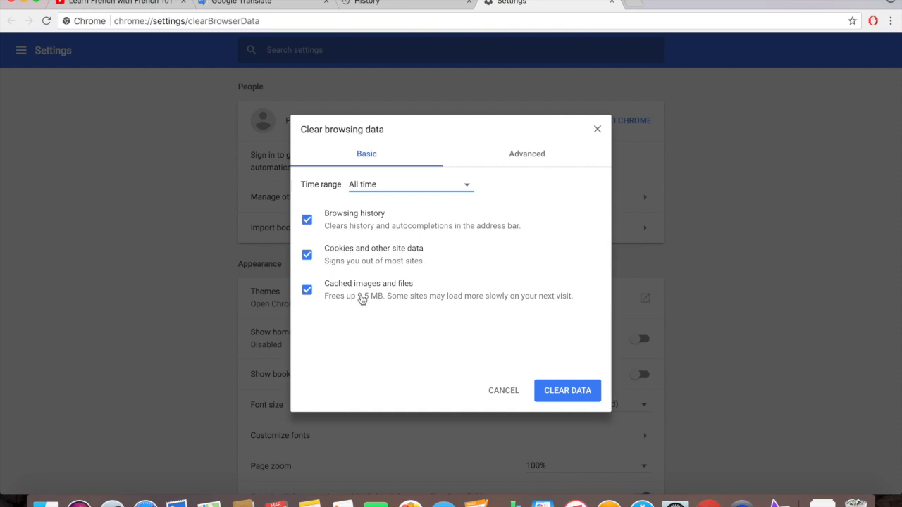
mouse_move(384, 296)
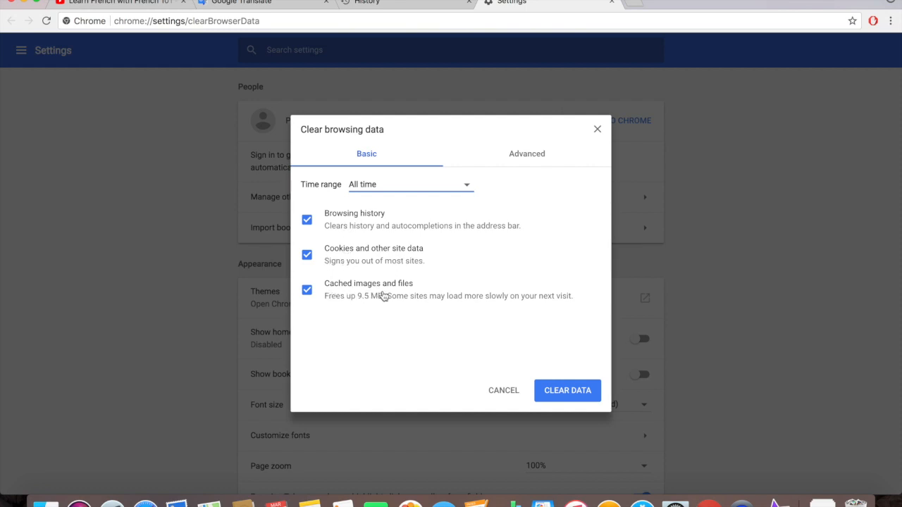
mouse_move(411, 342)
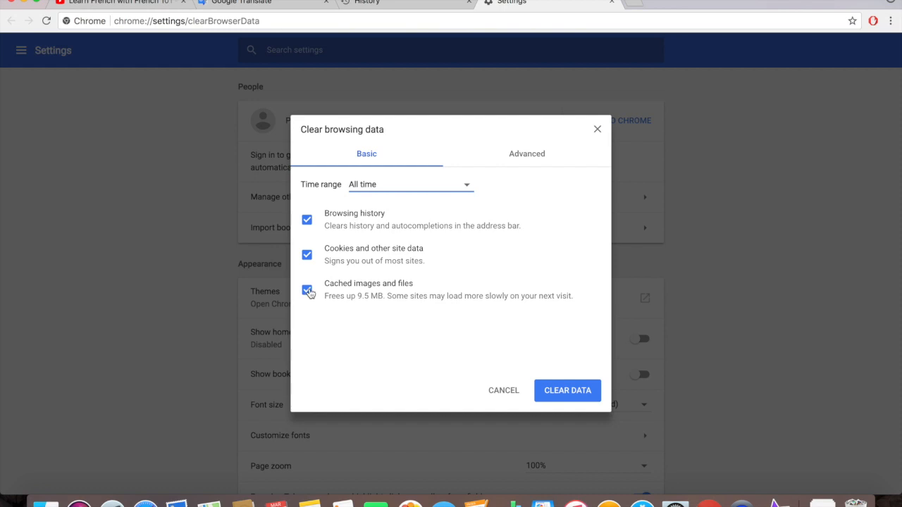
click(305, 290)
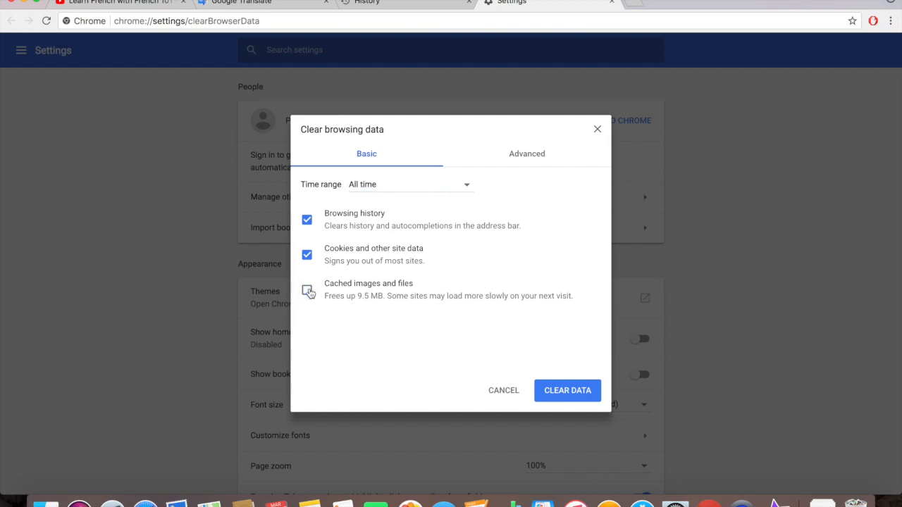
click(305, 290)
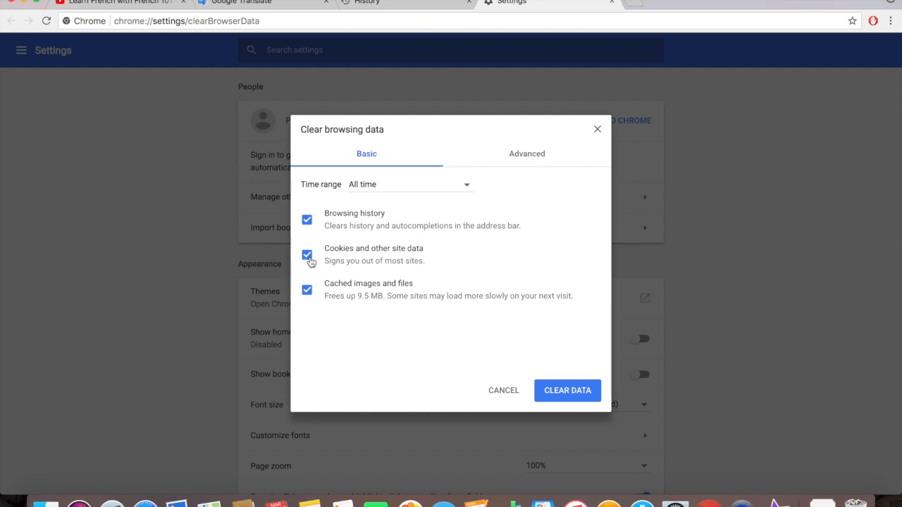
click(306, 256)
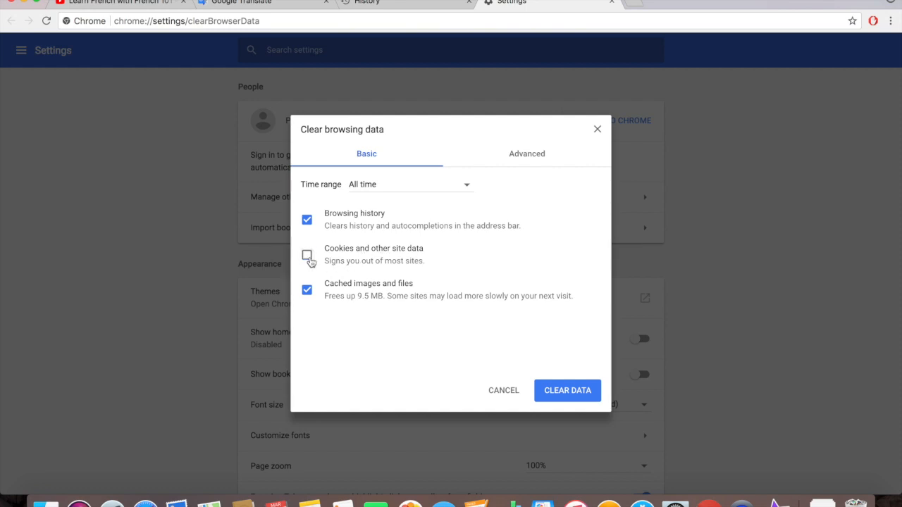
click(306, 255)
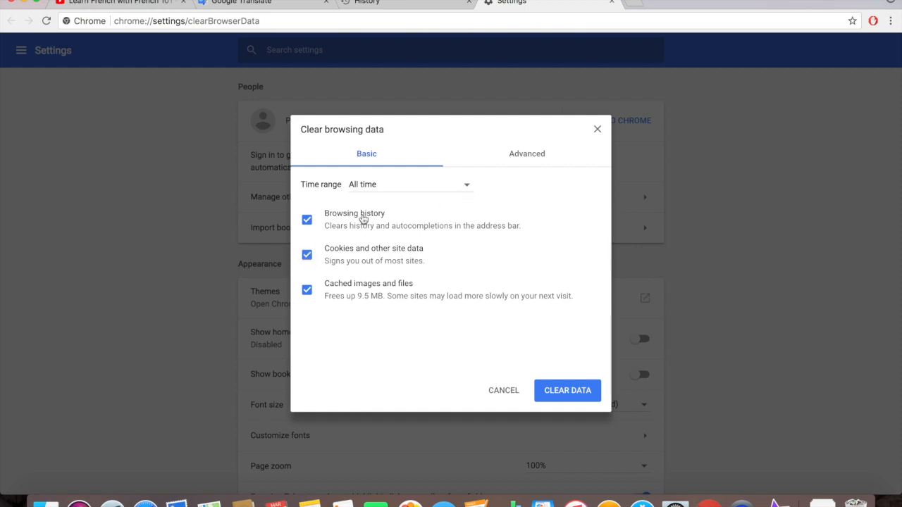
click(409, 184)
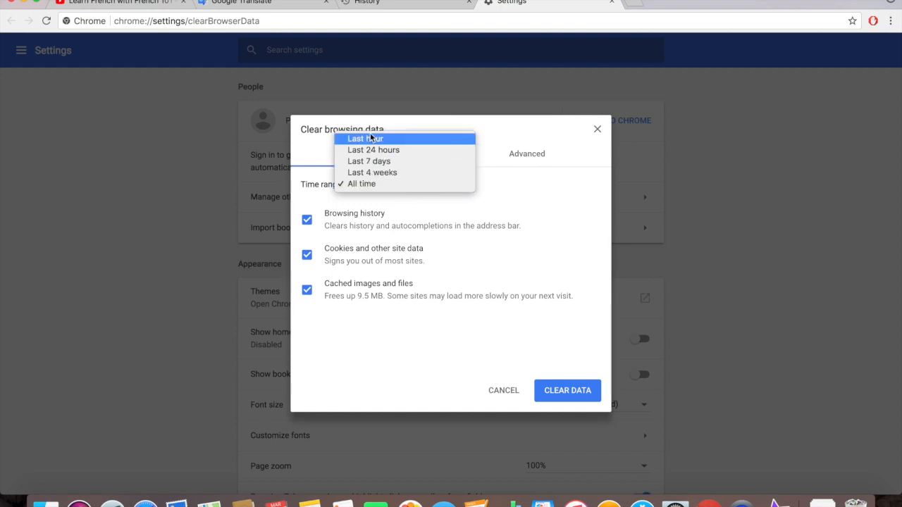
mouse_move(369, 161)
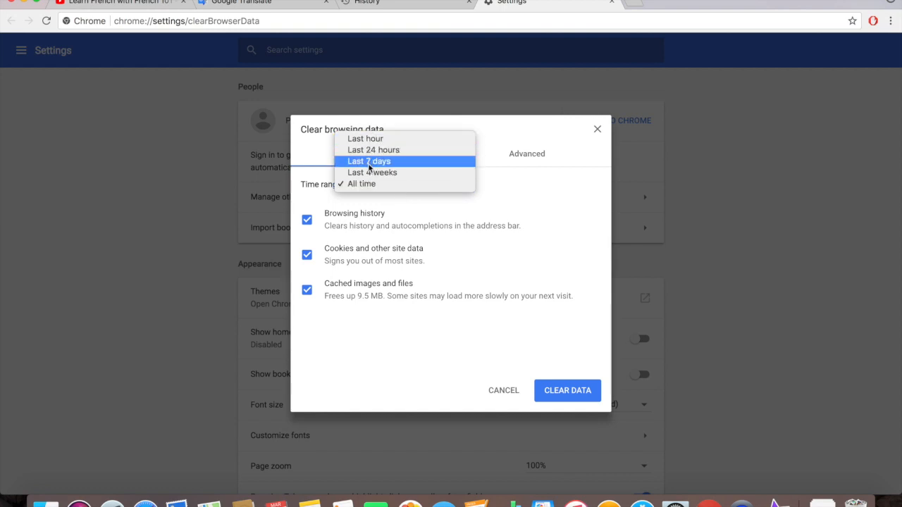
mouse_move(374, 184)
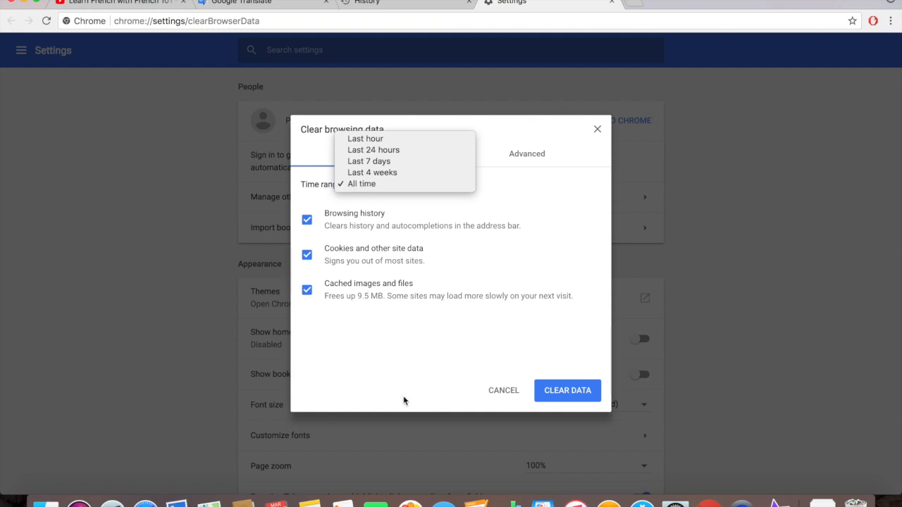
Step: Switch the Clear browsing data dialog to its Advanced tab
click(527, 154)
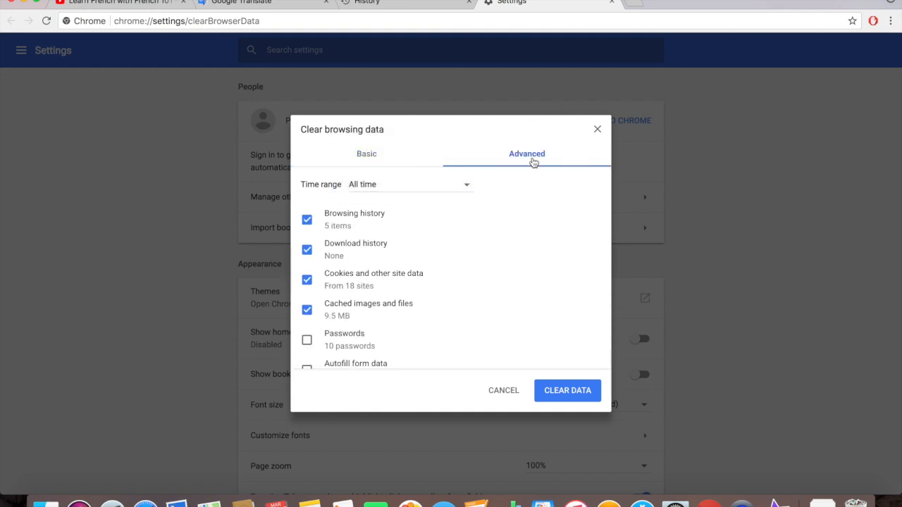
mouse_move(376, 220)
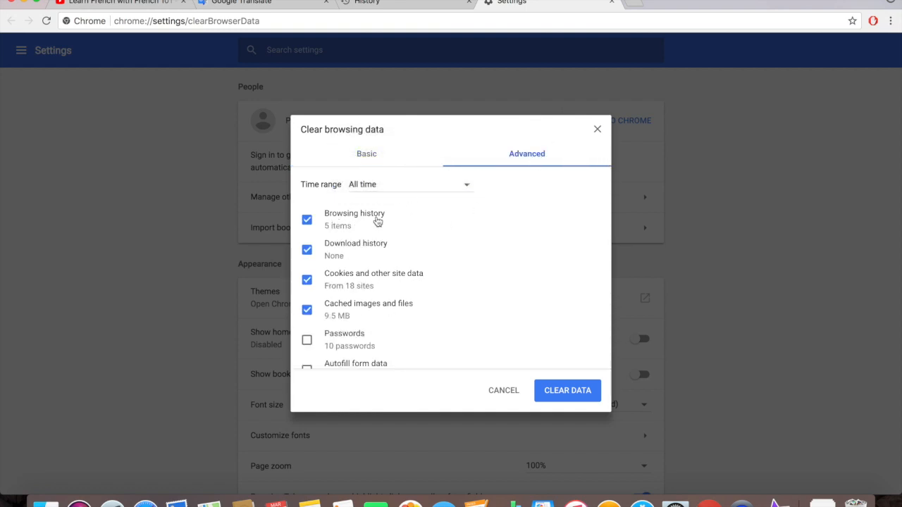
scroll(down, 3)
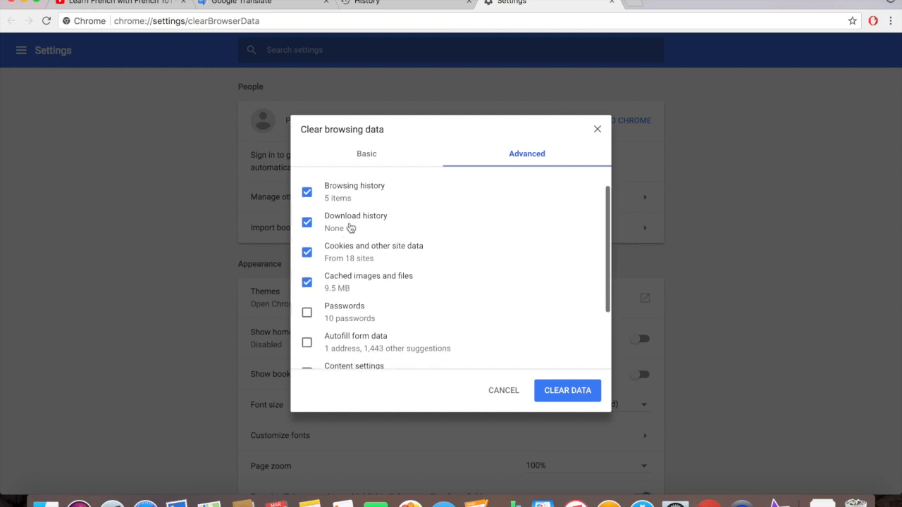
scroll(down, 3)
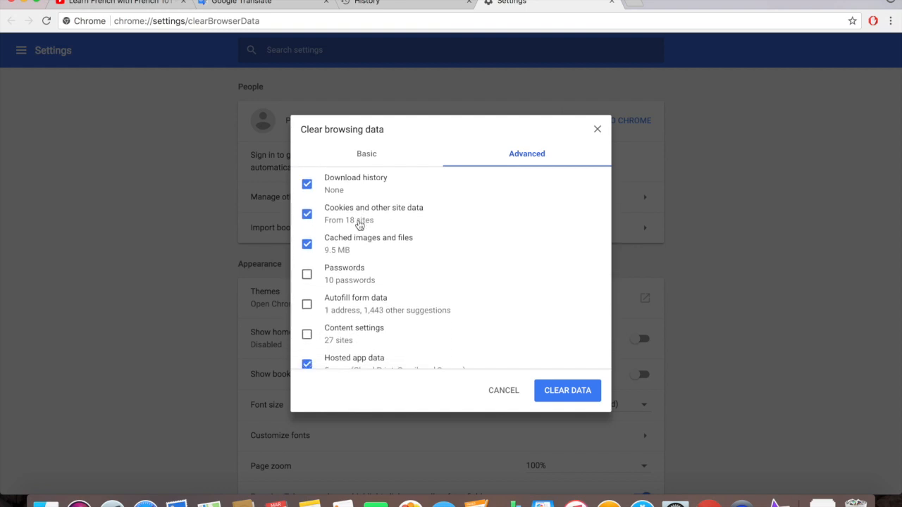
scroll(down, 3)
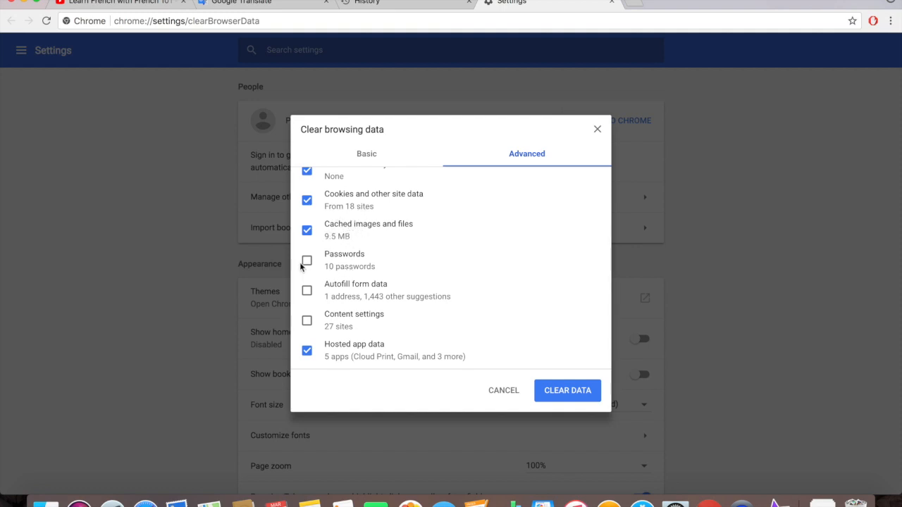
mouse_move(370, 264)
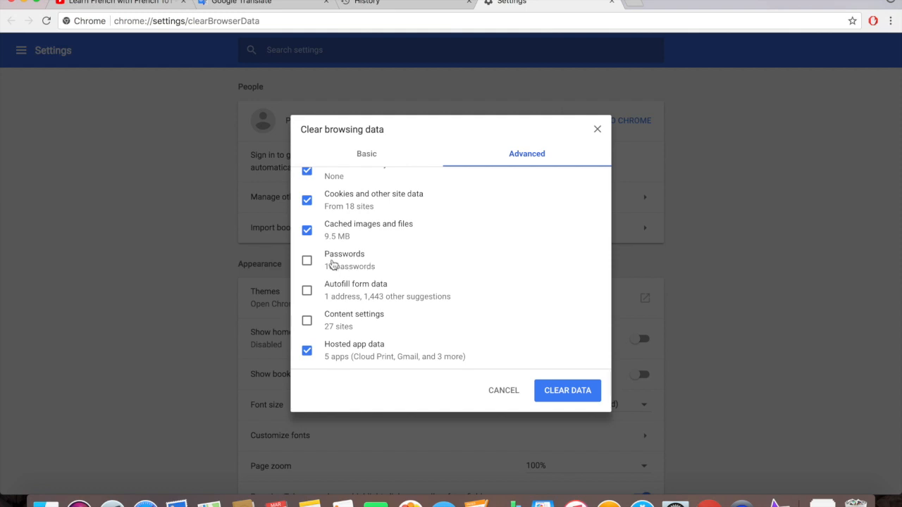
scroll(down, 3)
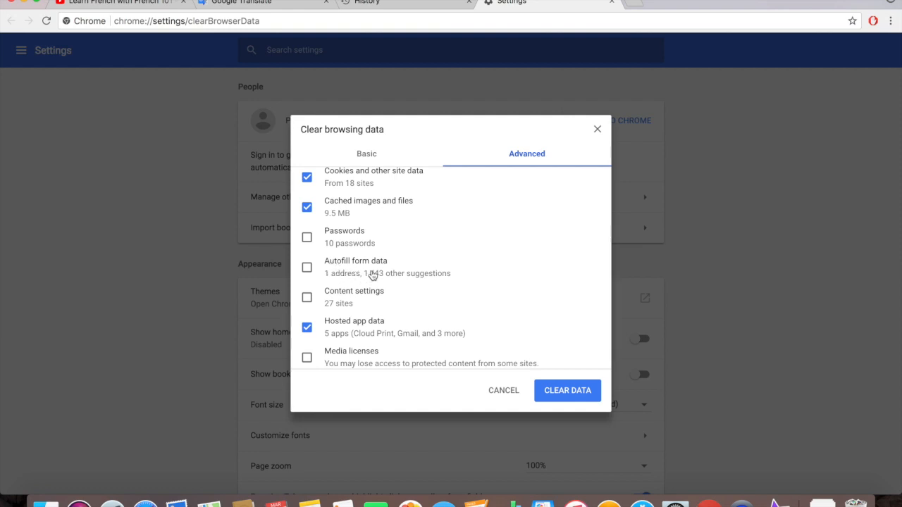
scroll(down, 3)
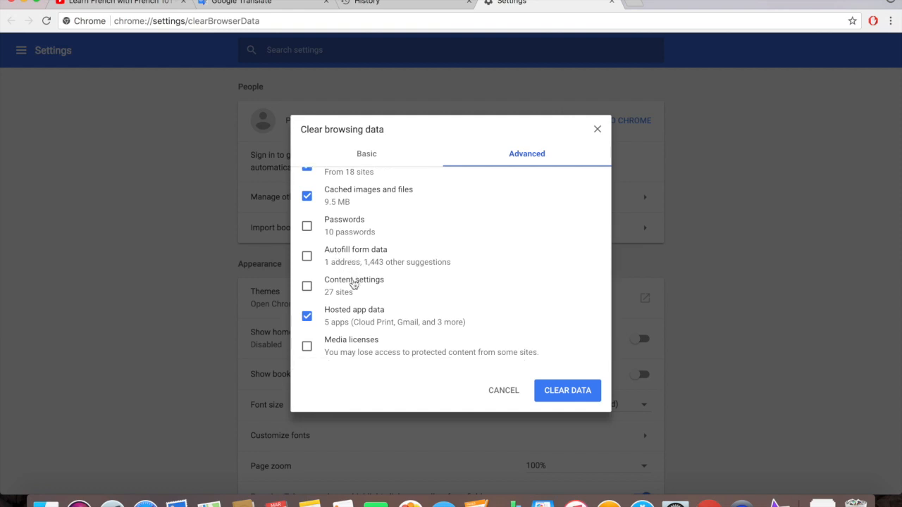
mouse_move(306, 256)
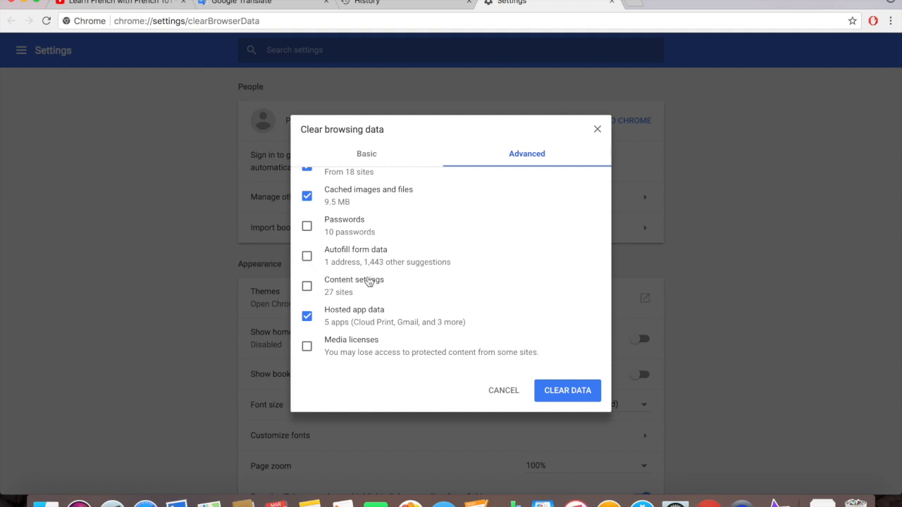
mouse_move(352, 326)
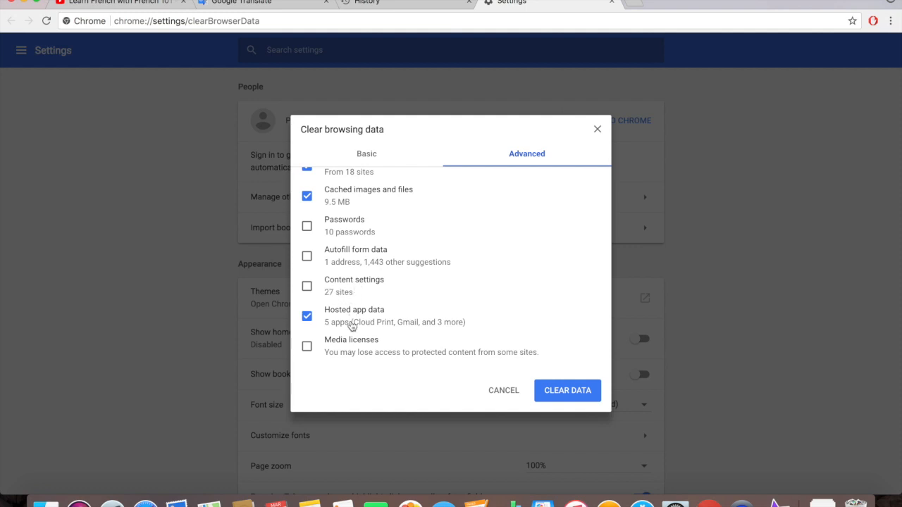
mouse_move(341, 321)
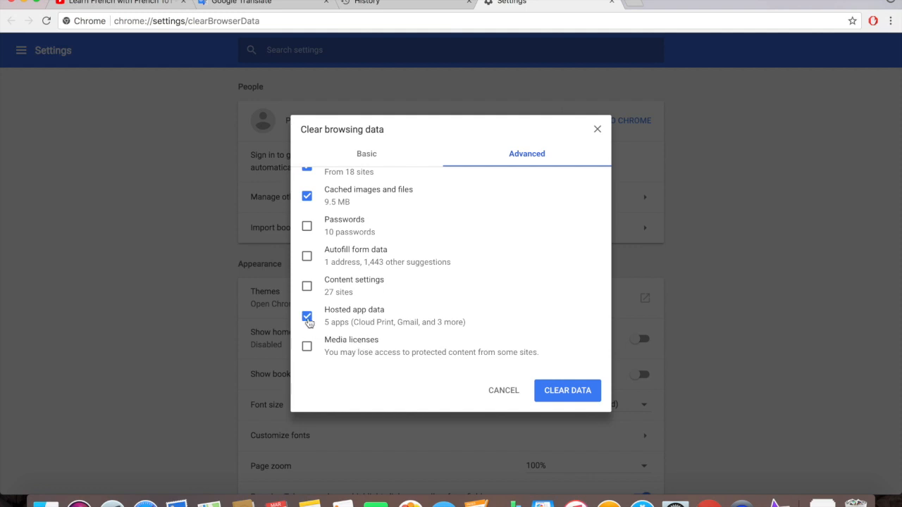
click(307, 314)
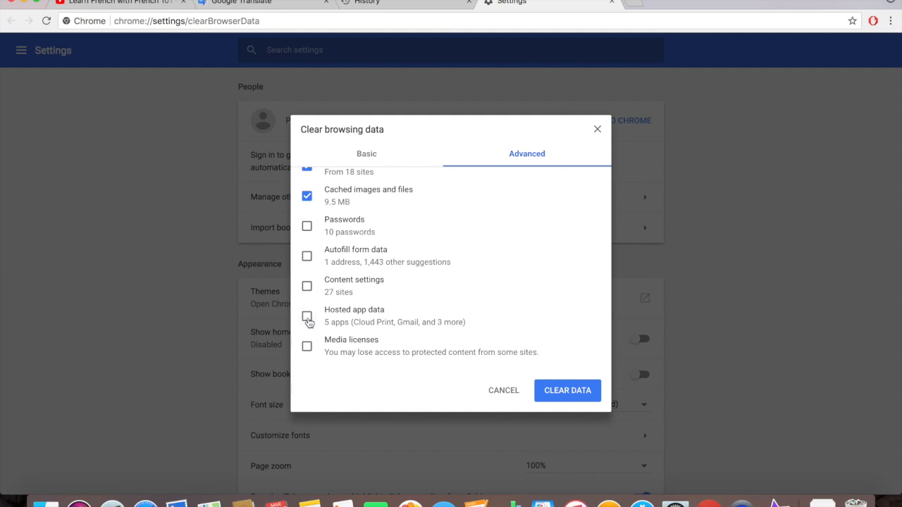
click(306, 316)
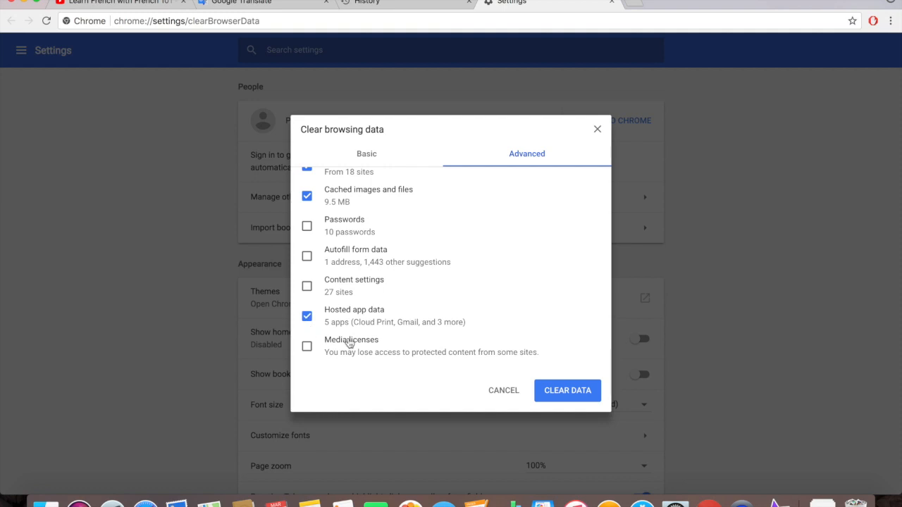
mouse_move(447, 342)
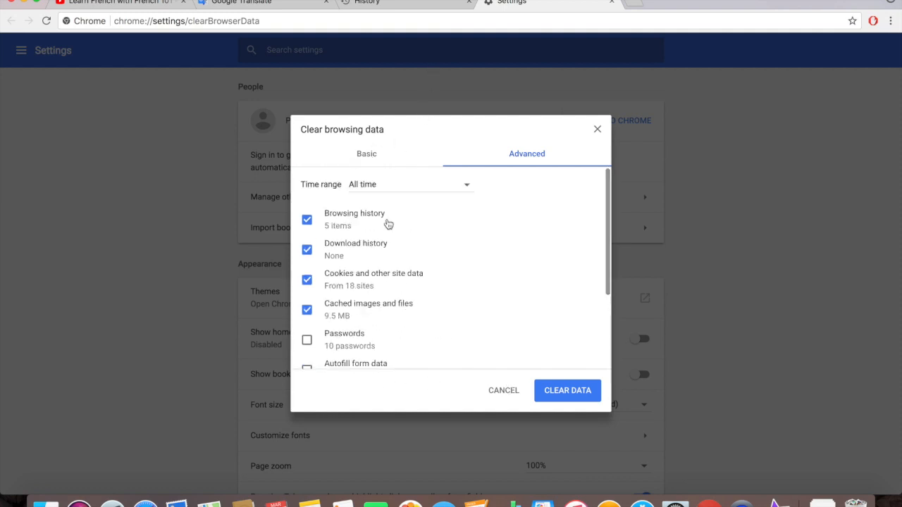
mouse_move(364, 160)
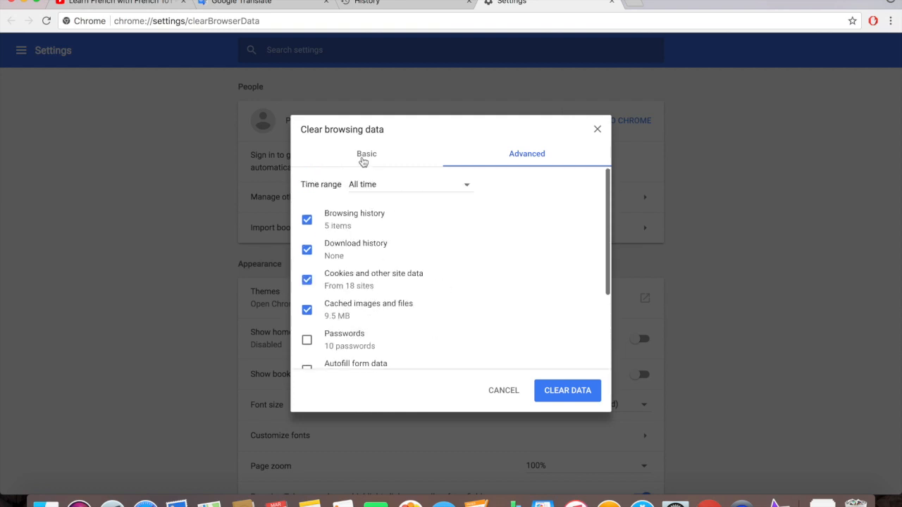
click(365, 153)
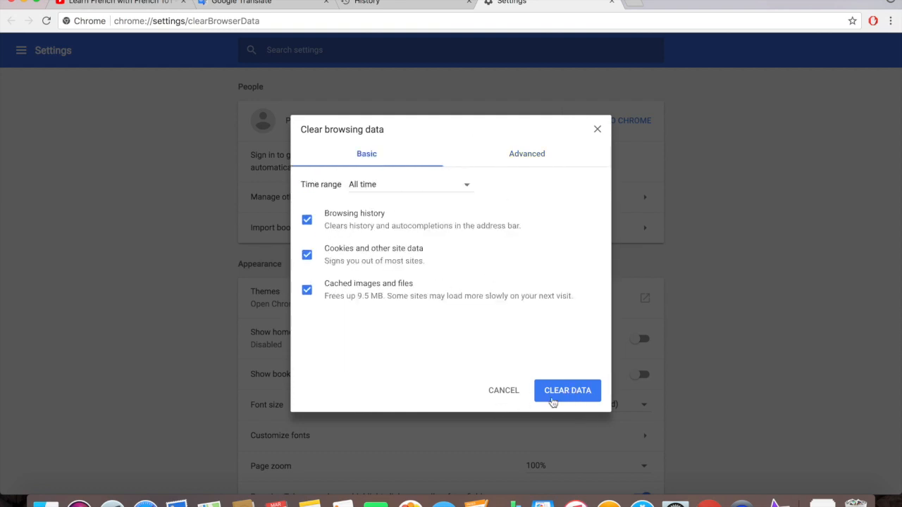
Step: Clear browsing history, cookies and cached files for all time, then return to History
click(567, 390)
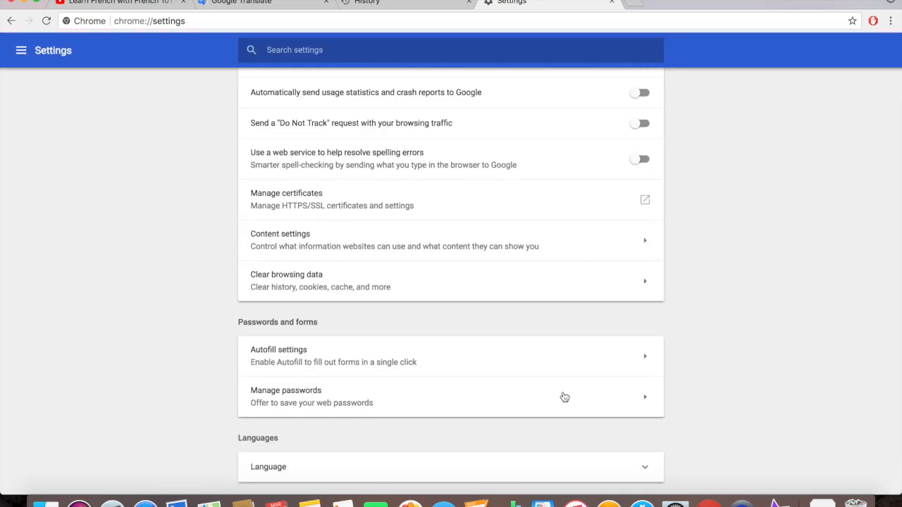
scroll(up, 3)
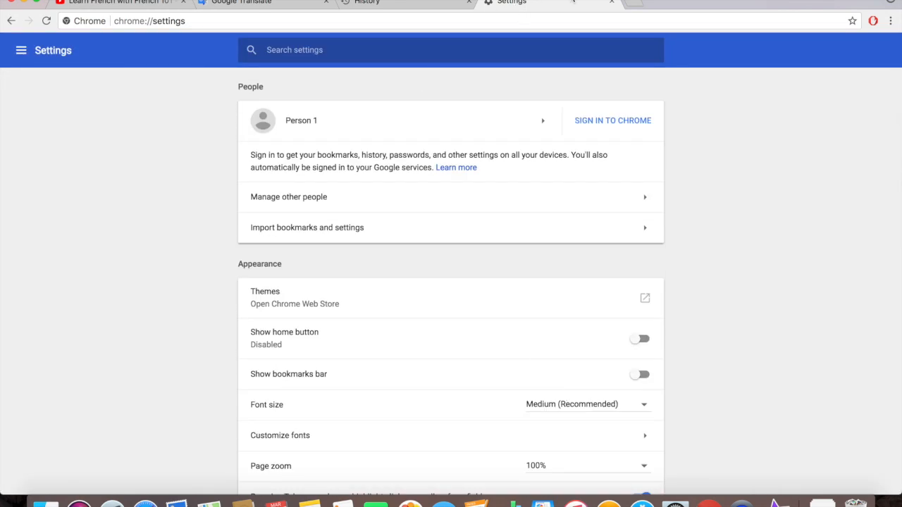
click(268, 4)
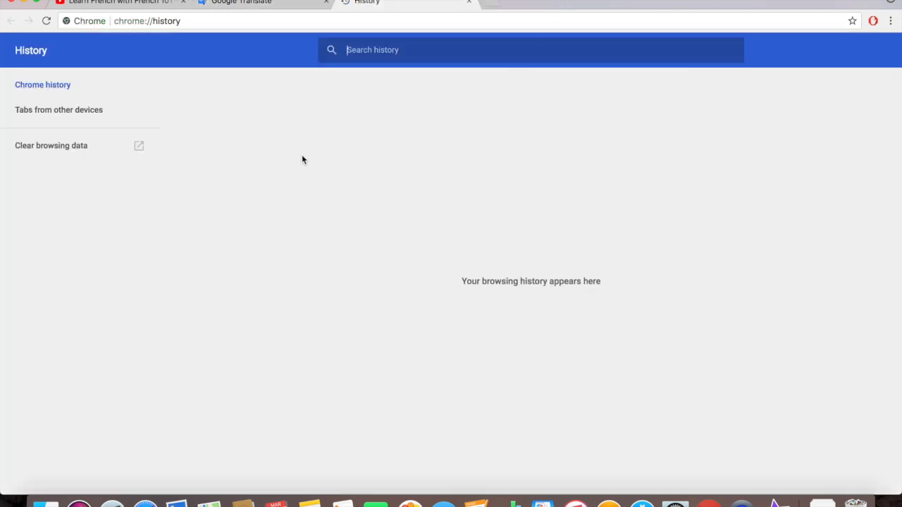
mouse_move(379, 212)
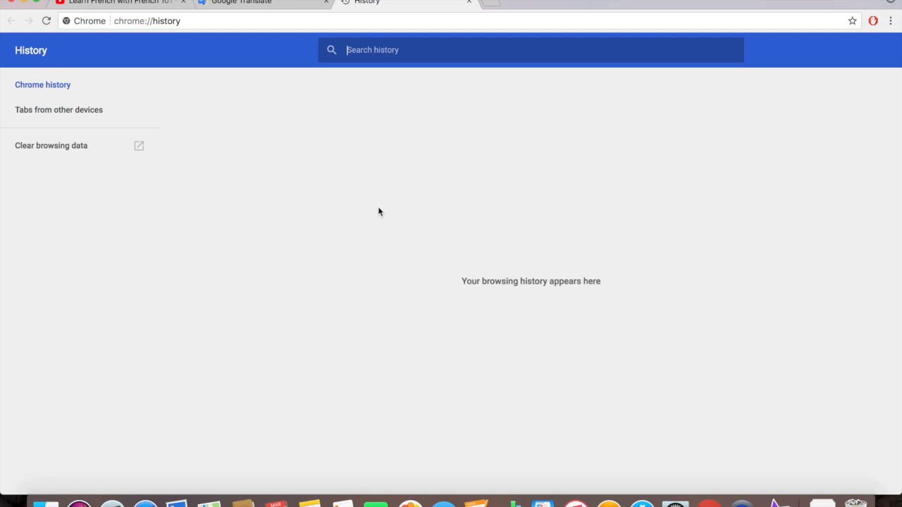
mouse_move(379, 239)
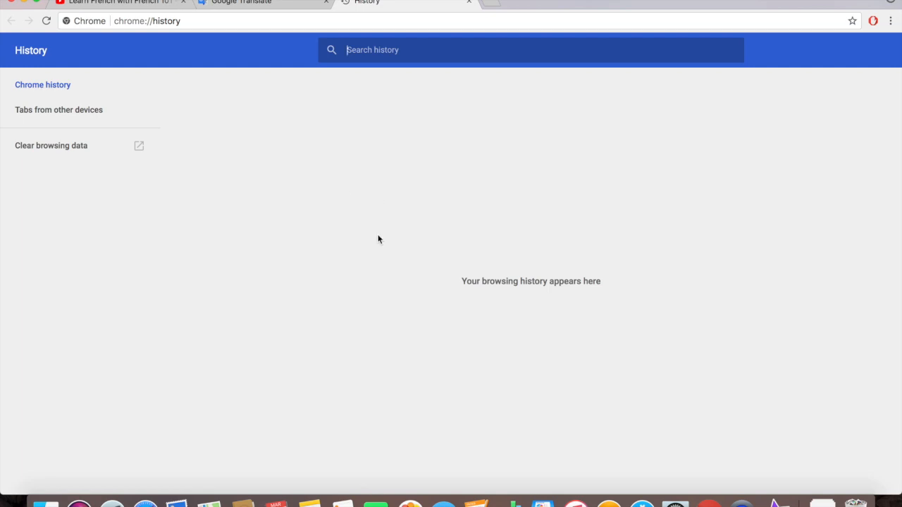
mouse_move(543, 290)
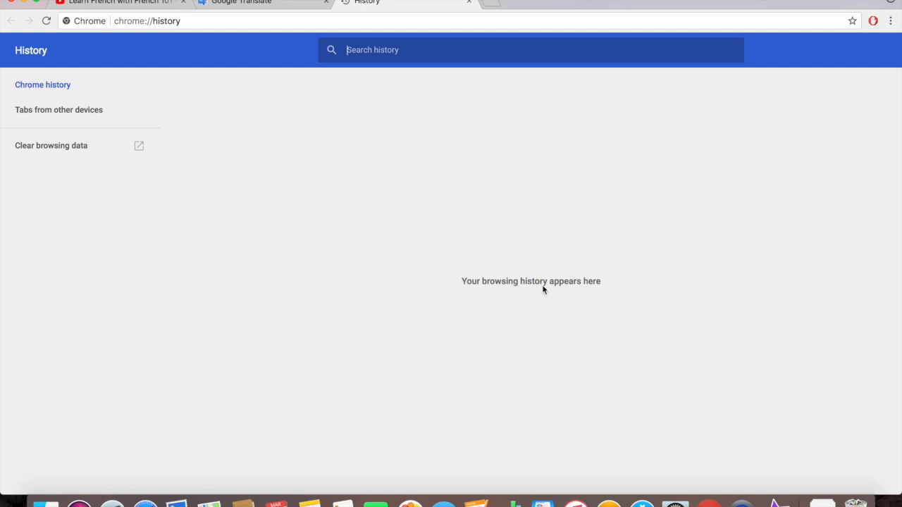
mouse_move(490, 277)
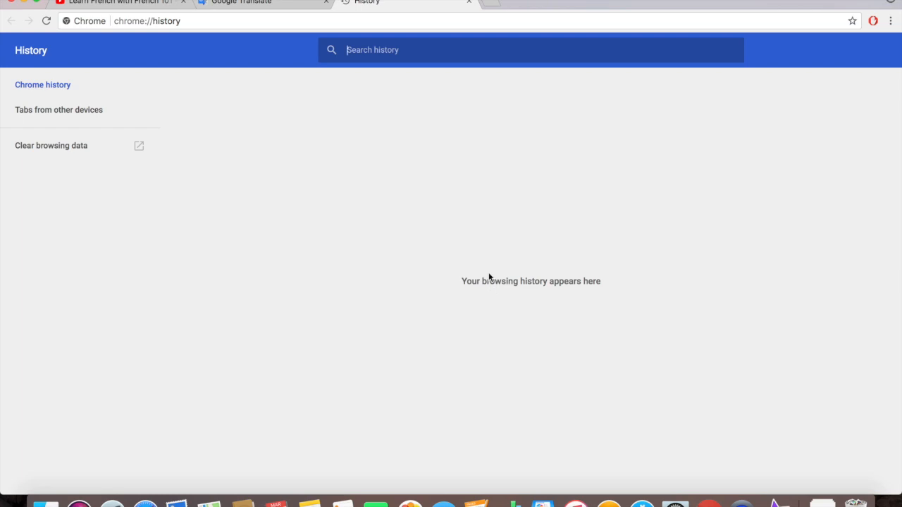